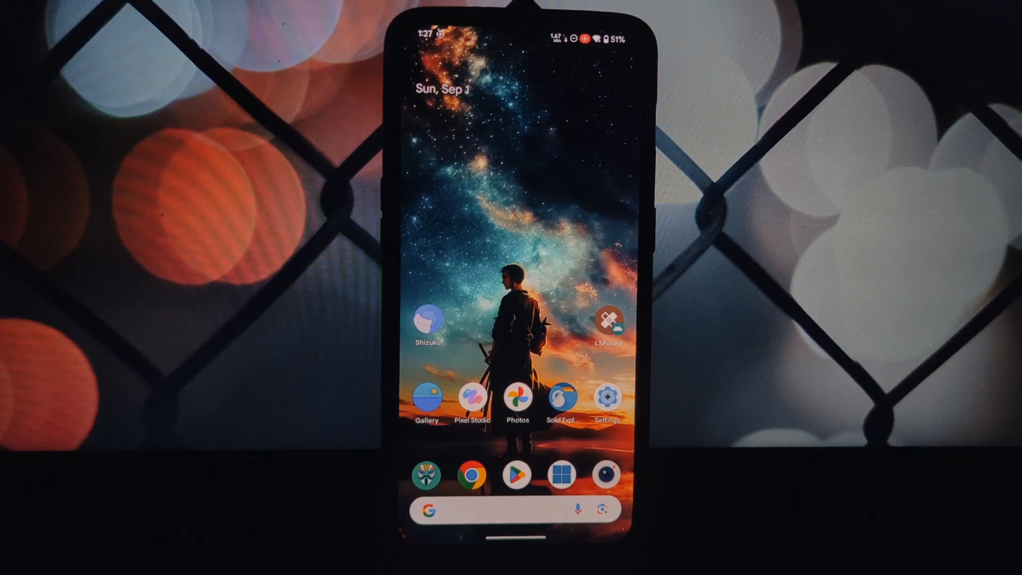
Launch LSPosed and search its module repository for 'camera'.
left_click(608, 320)
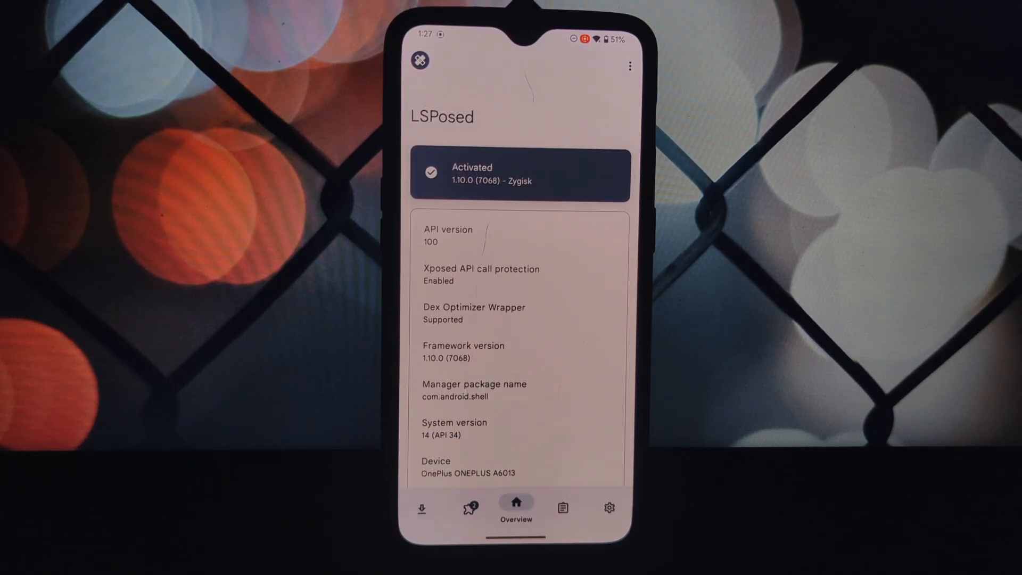
left_click(421, 507)
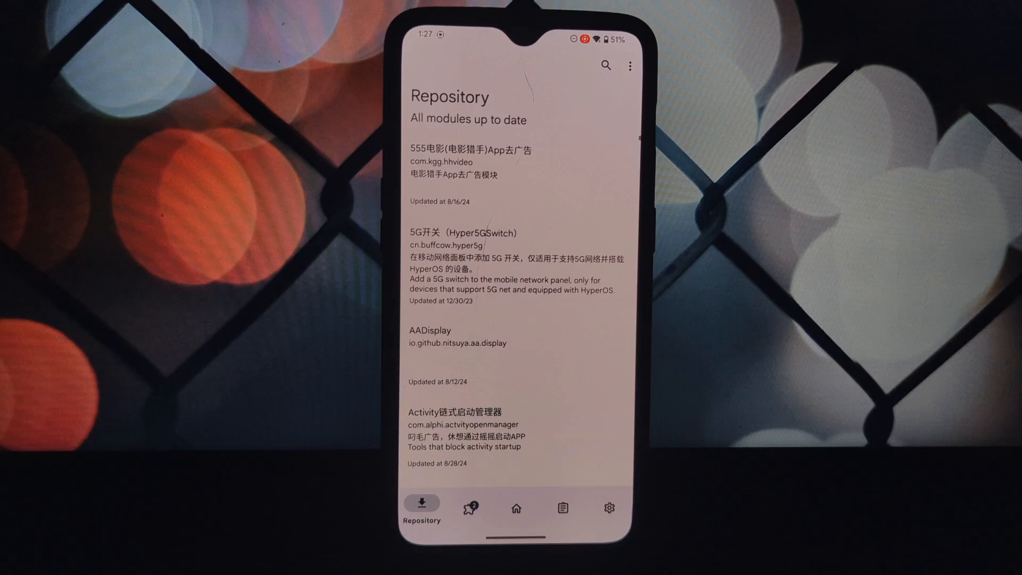
left_click(606, 65)
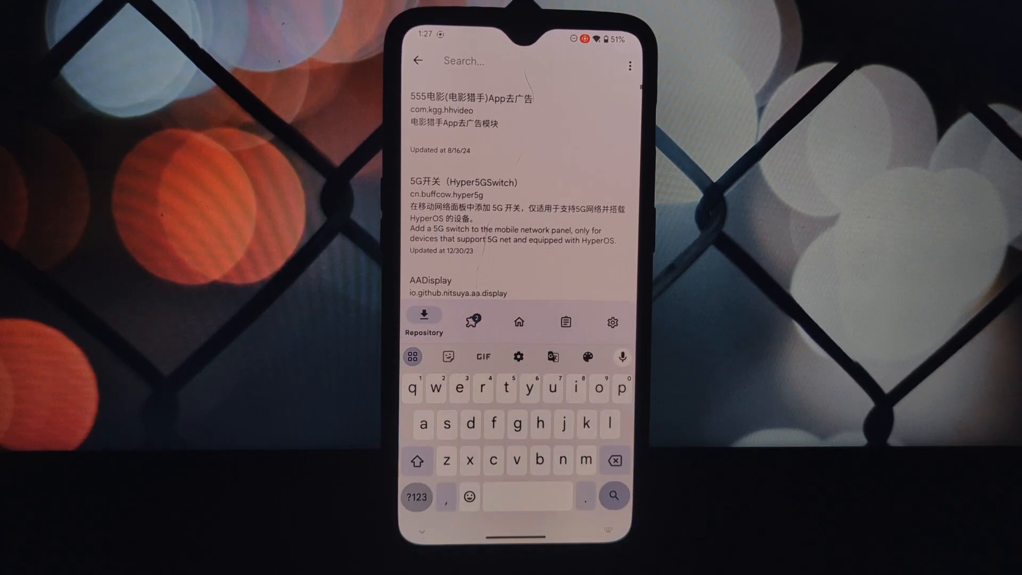
type("camera")
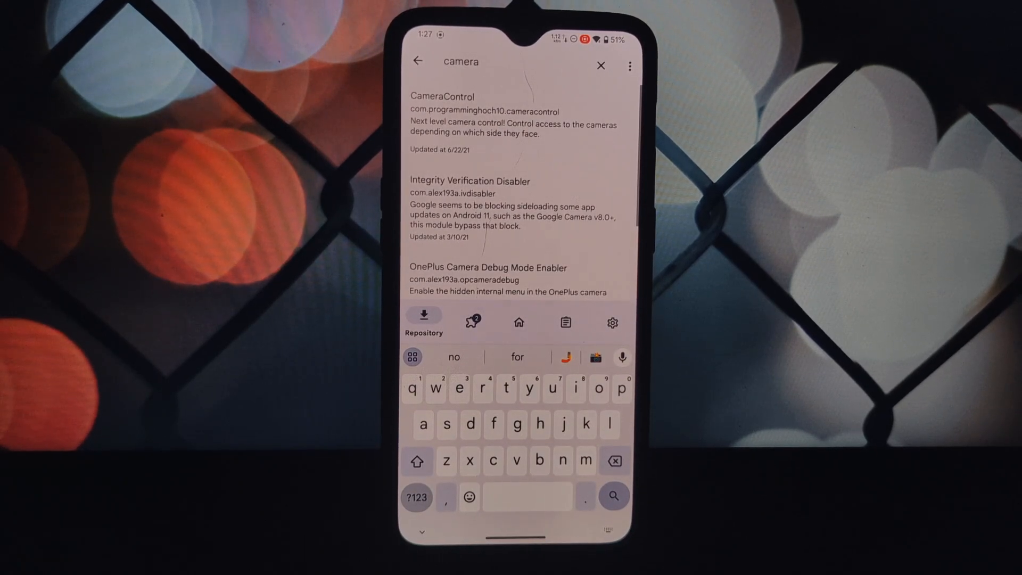
Open the CameraControl result and read its readme's install and configuration instructions.
left_click(443, 96)
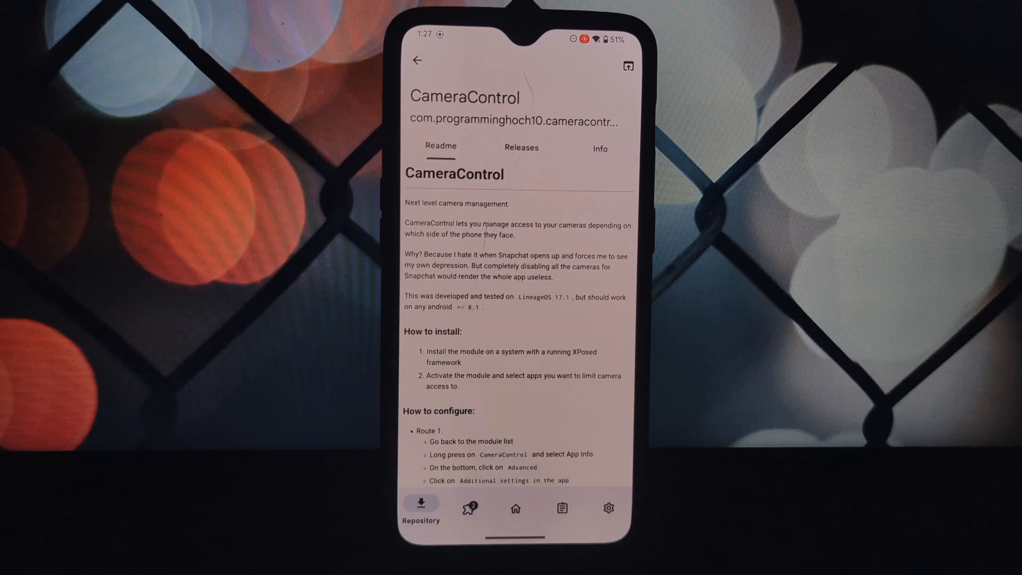
scroll("down", 3)
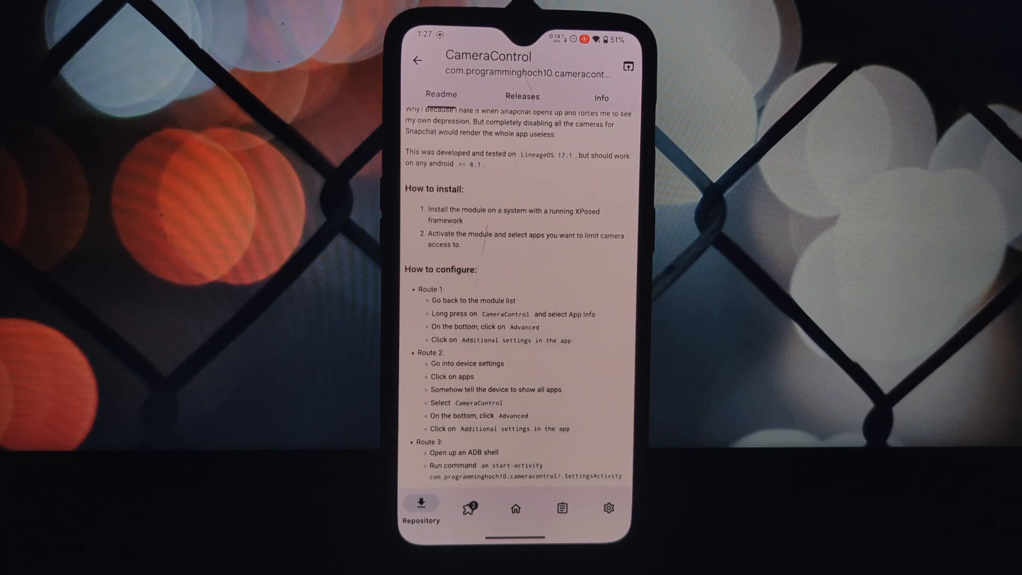
scroll("down", 3)
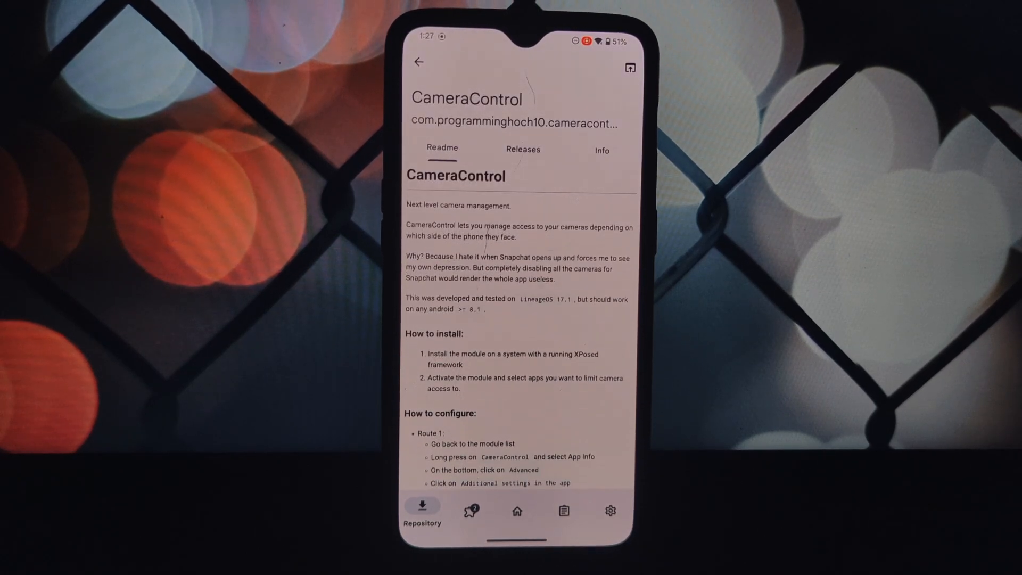
Download CameraControl-1.0.0.apk from the GitHub release page, then return to LSPosed.
left_click(523, 150)
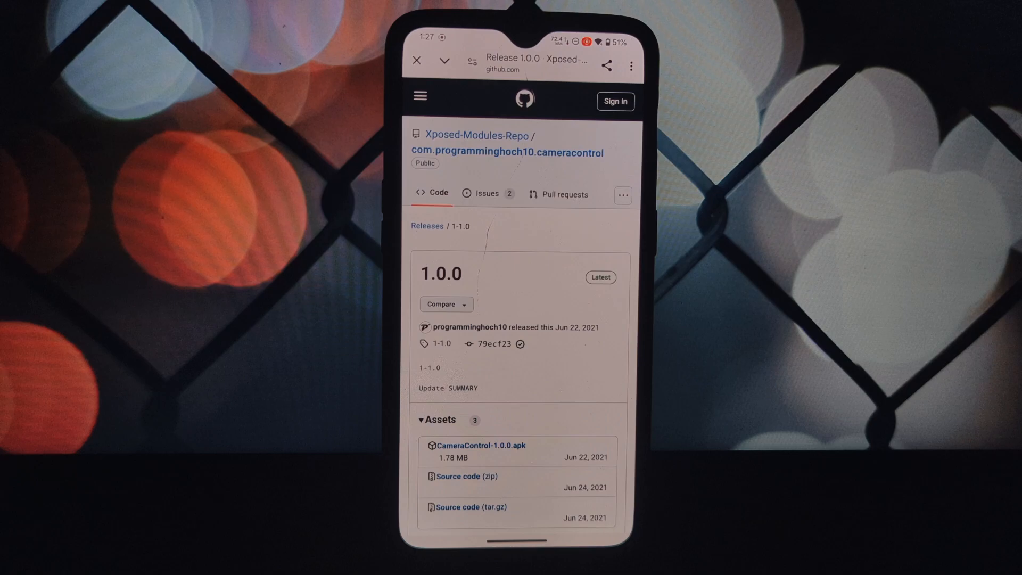
left_click(631, 66)
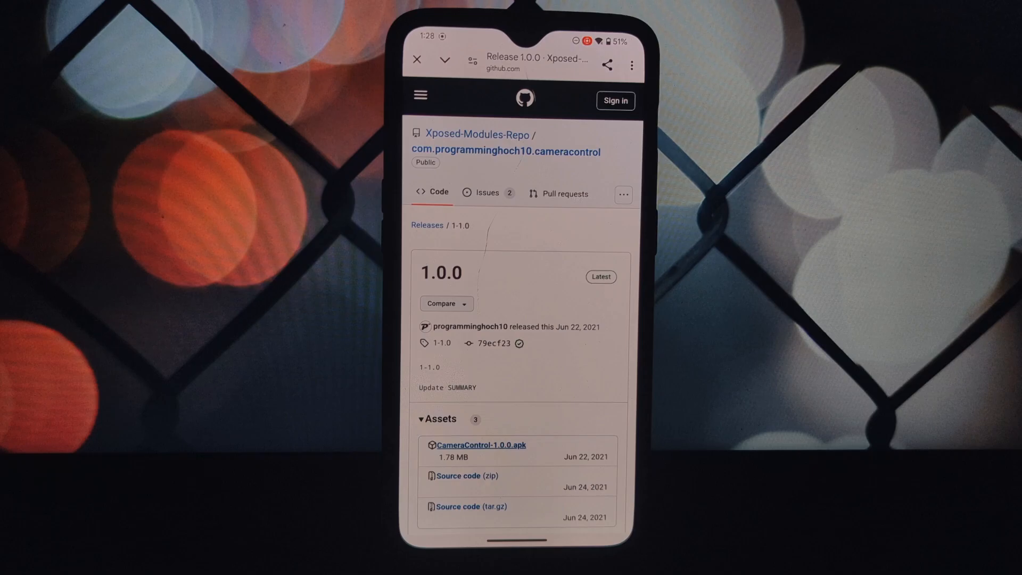
left_click(478, 445)
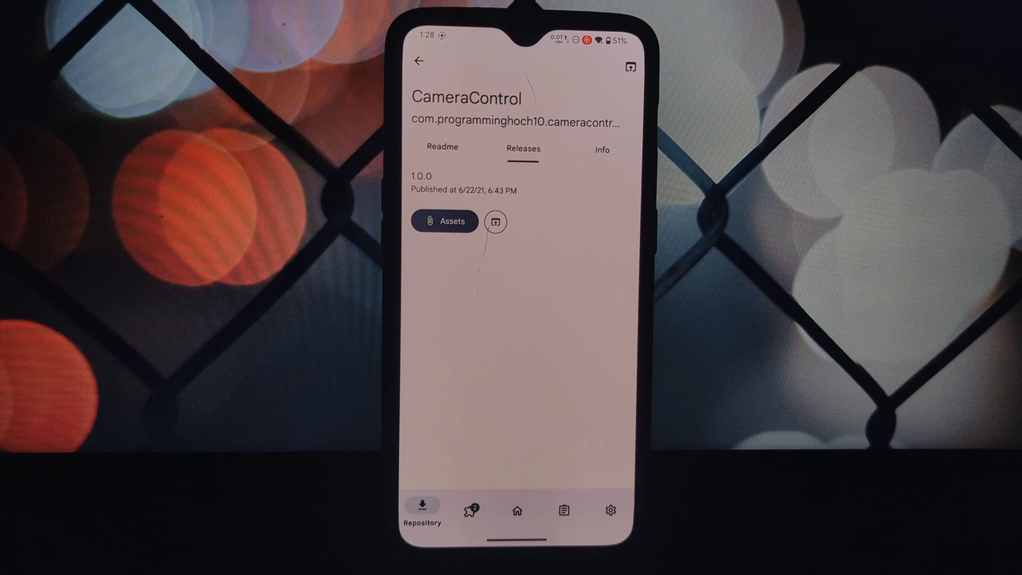
Turn on the Enable module toggle for CameraControl in the Modules list.
left_click(469, 505)
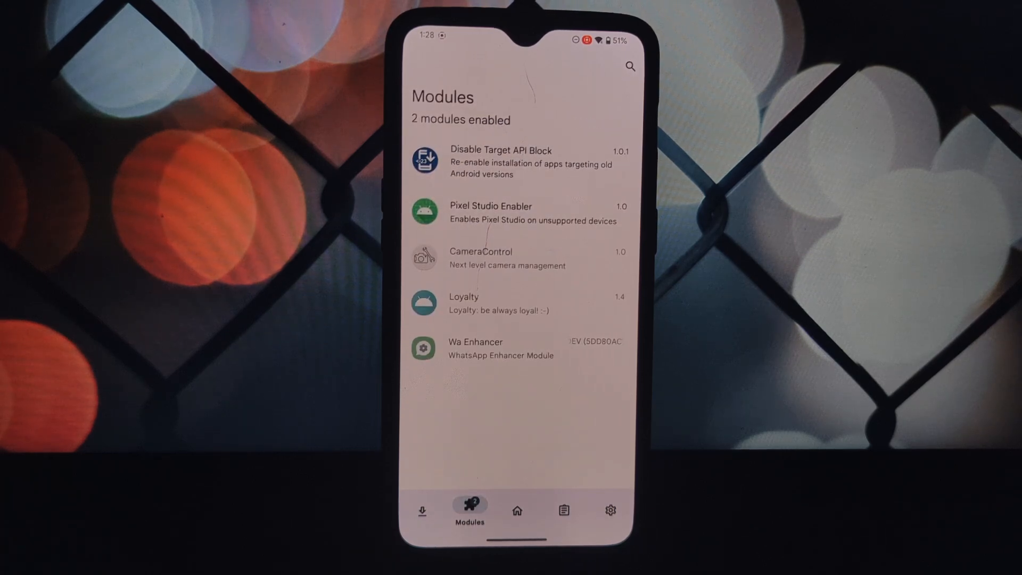
left_click(480, 258)
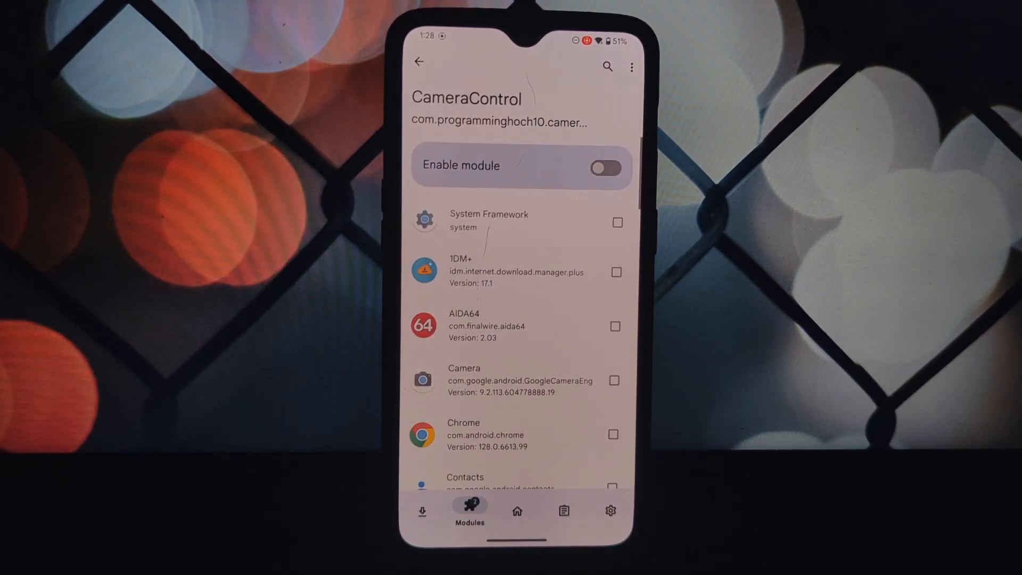
left_click(604, 168)
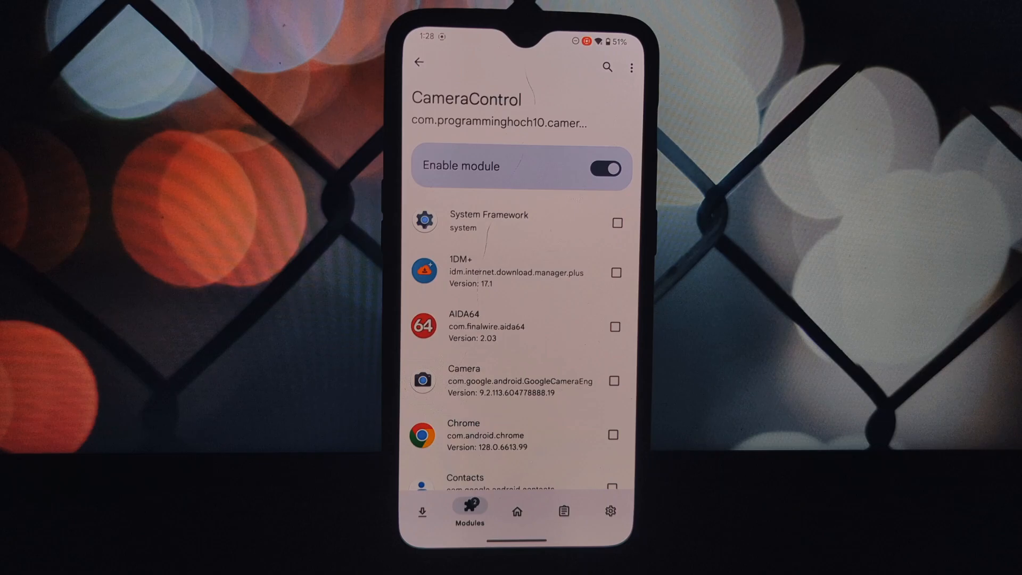